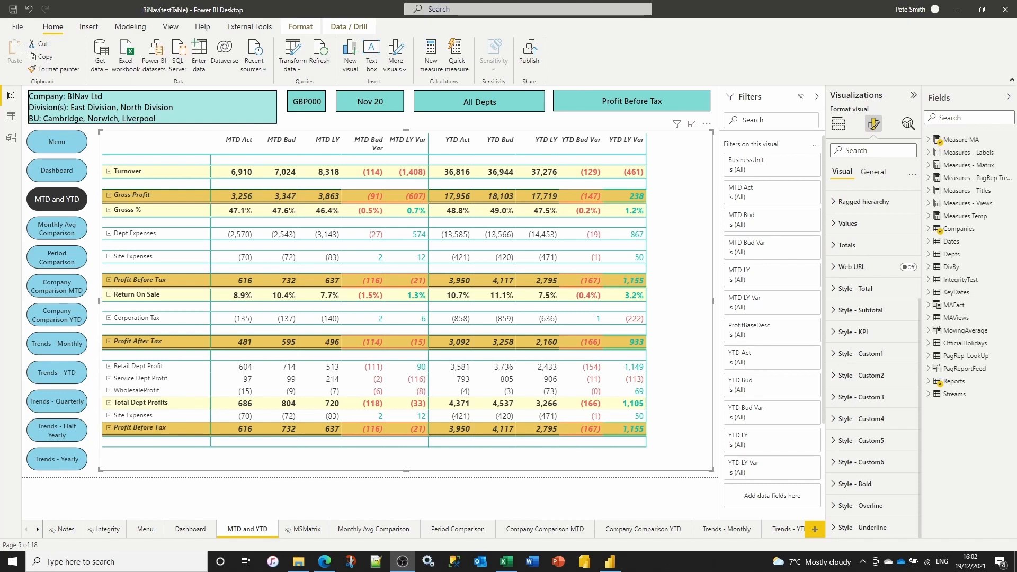
mouse_move(700, 148)
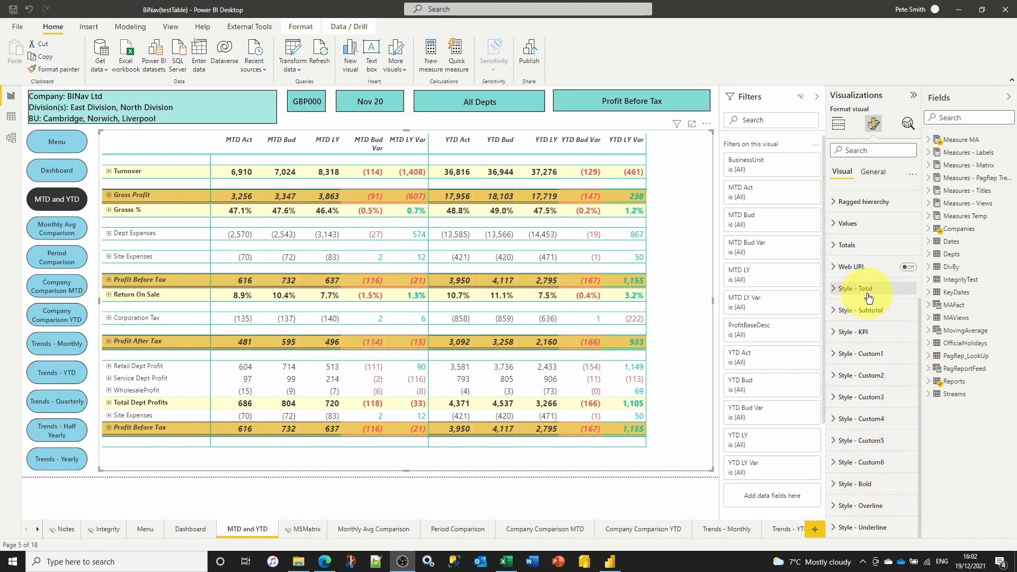
mouse_move(866, 353)
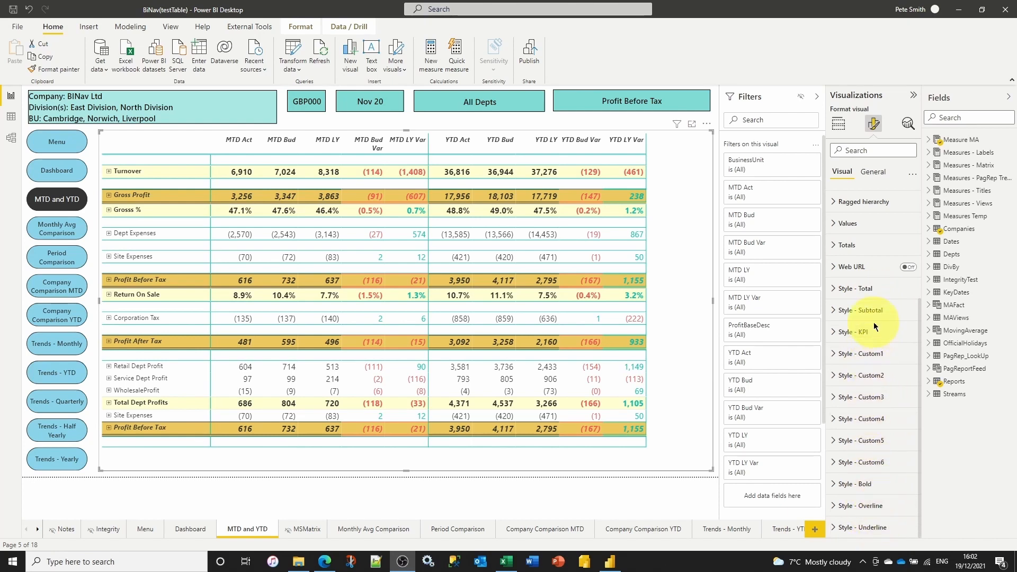
Step: Expand the Total style card to review its colours, bold, italic, margins and double outline
click(855, 289)
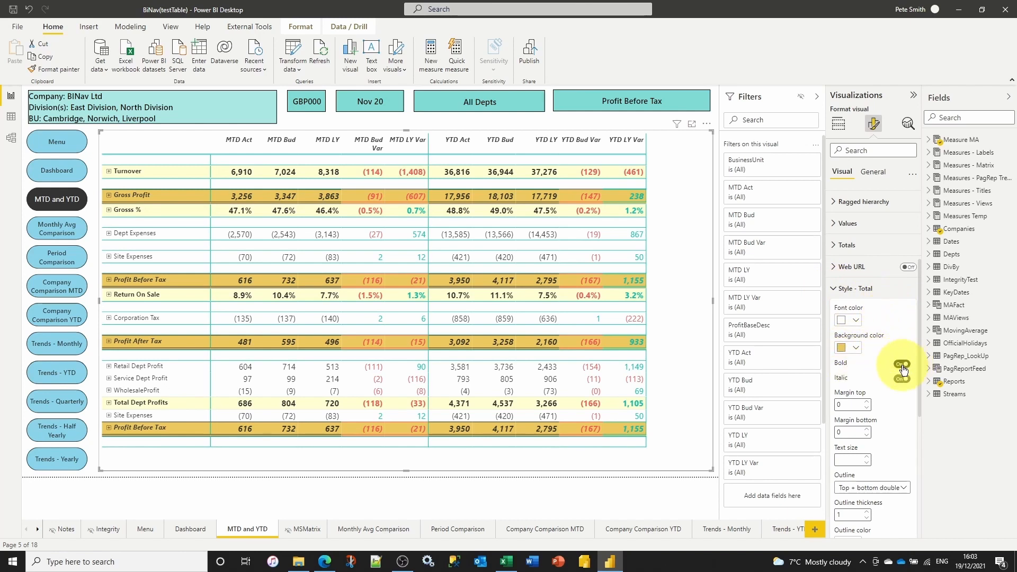
click(902, 362)
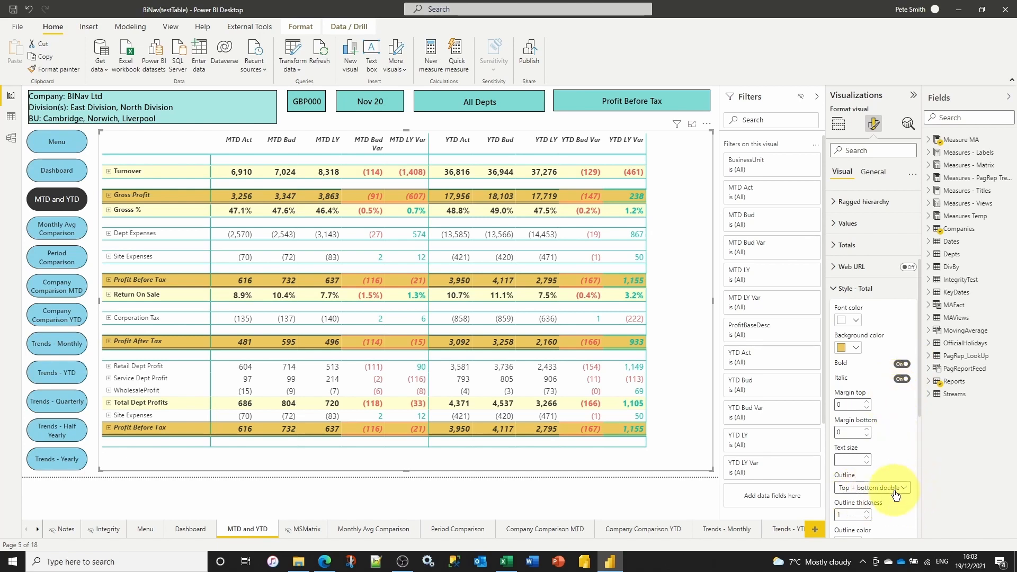
mouse_move(894, 490)
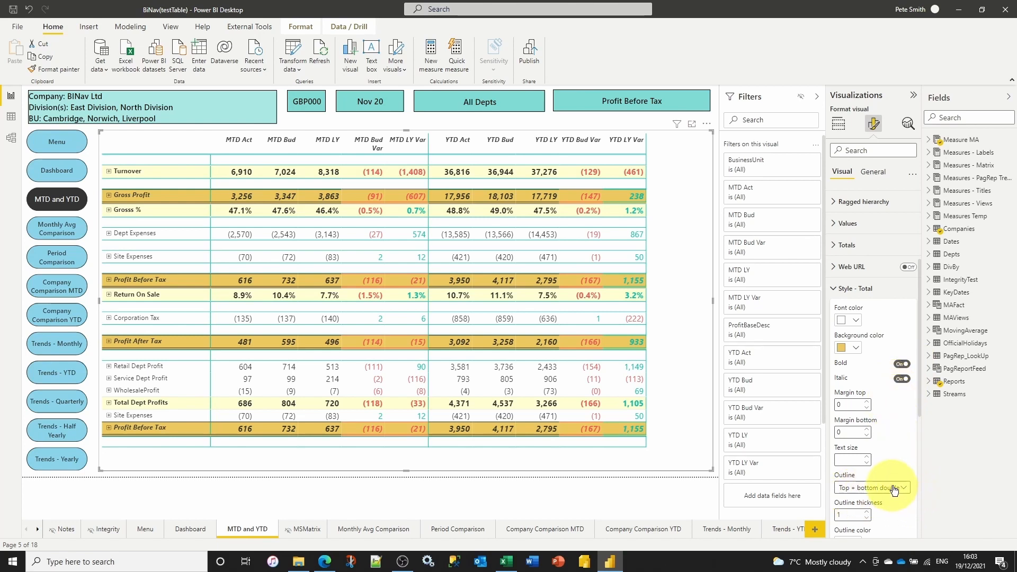
scroll(down, 3)
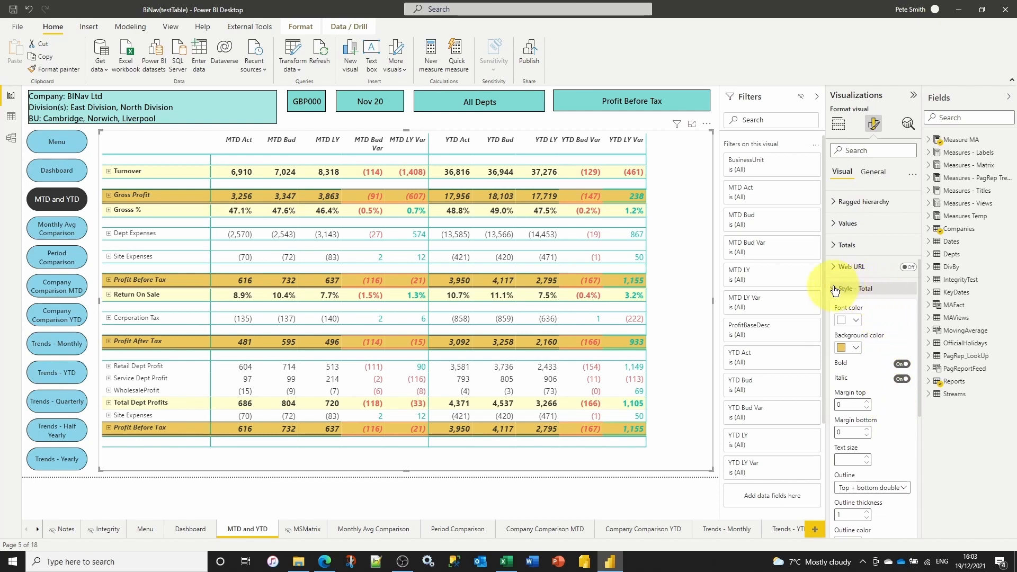
Step: Collapse the Total style card to reveal the style presets from Subtotal to Underline
click(836, 289)
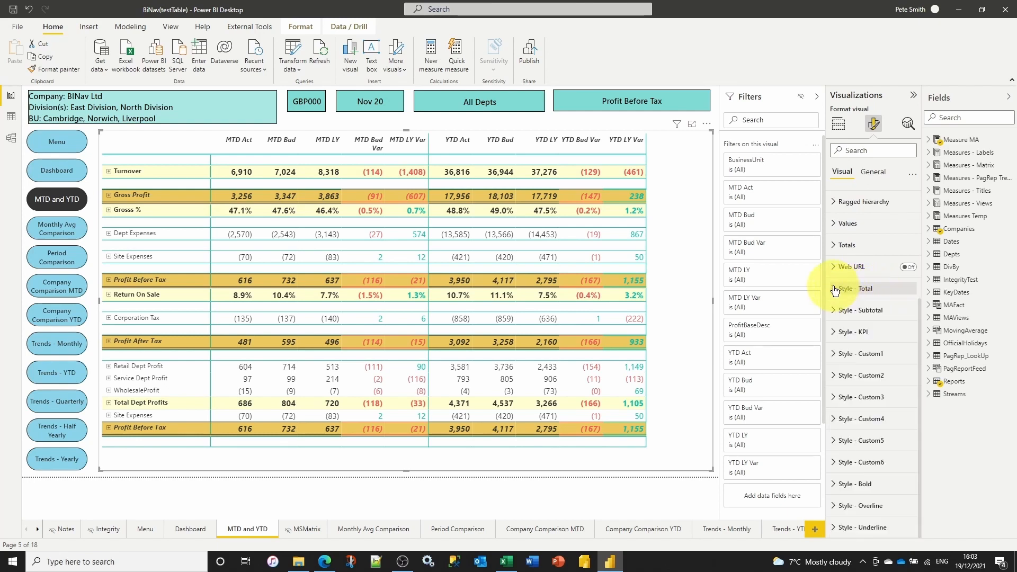
mouse_move(876, 528)
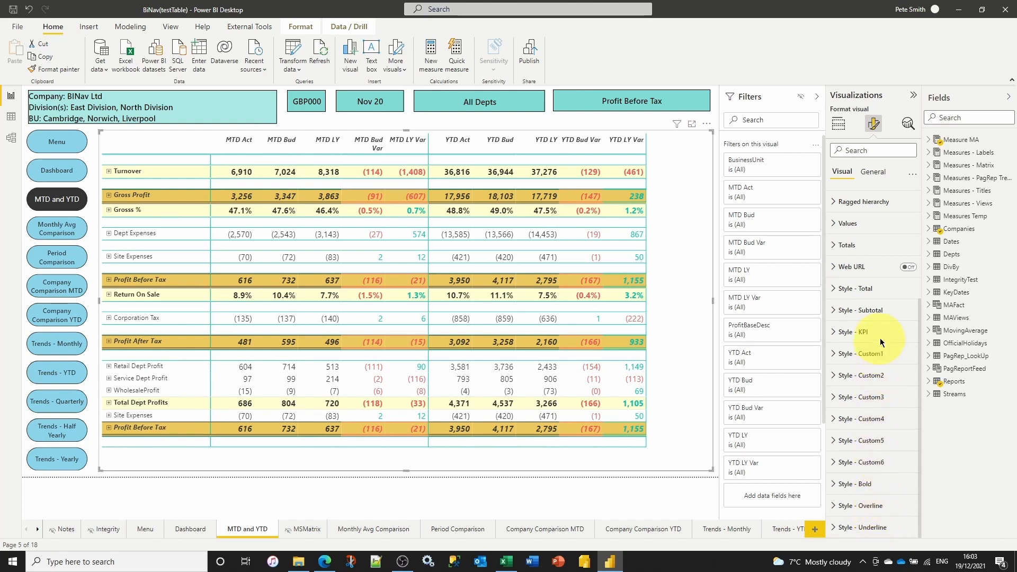
mouse_move(891, 523)
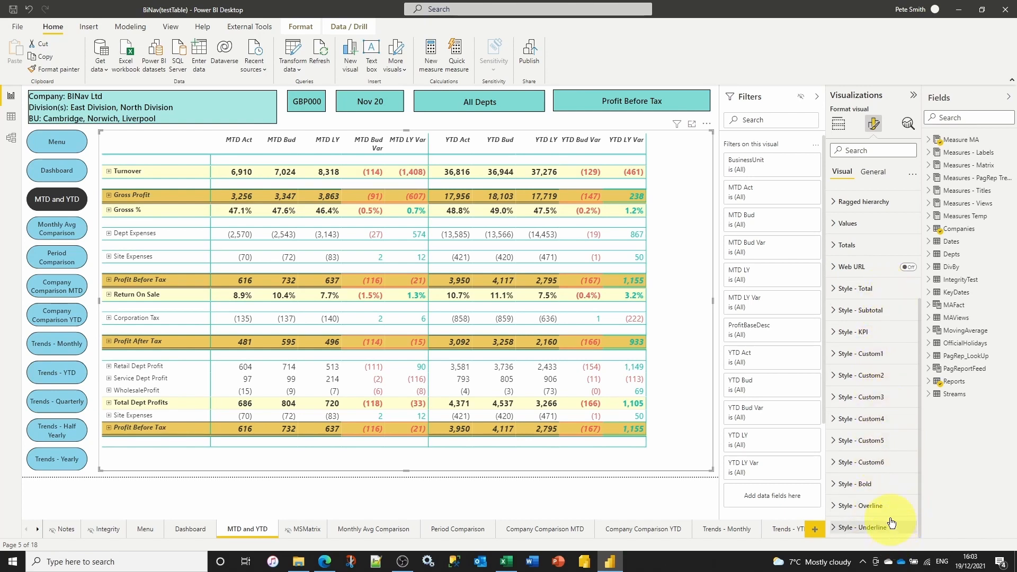
mouse_move(902, 297)
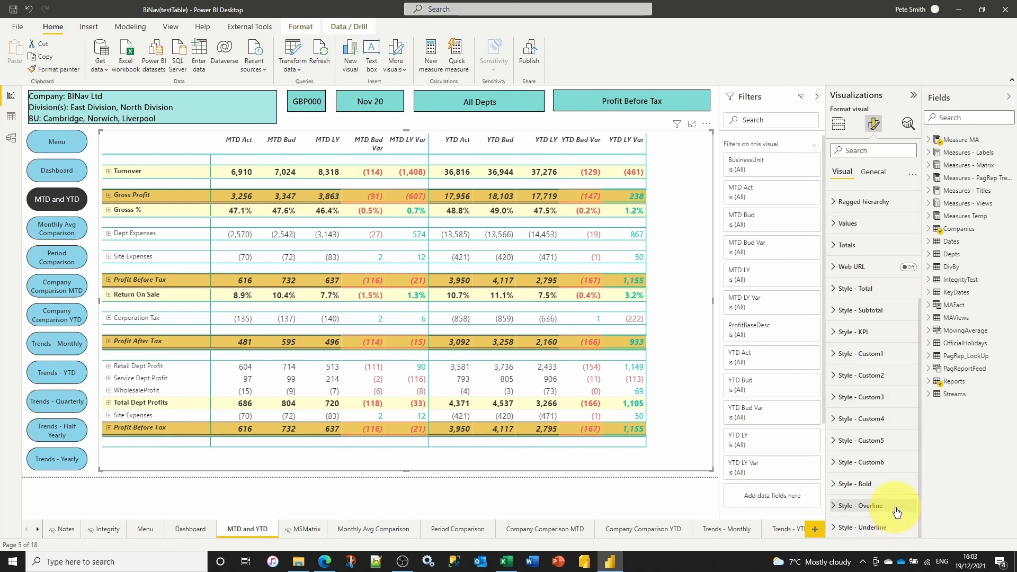
mouse_move(893, 324)
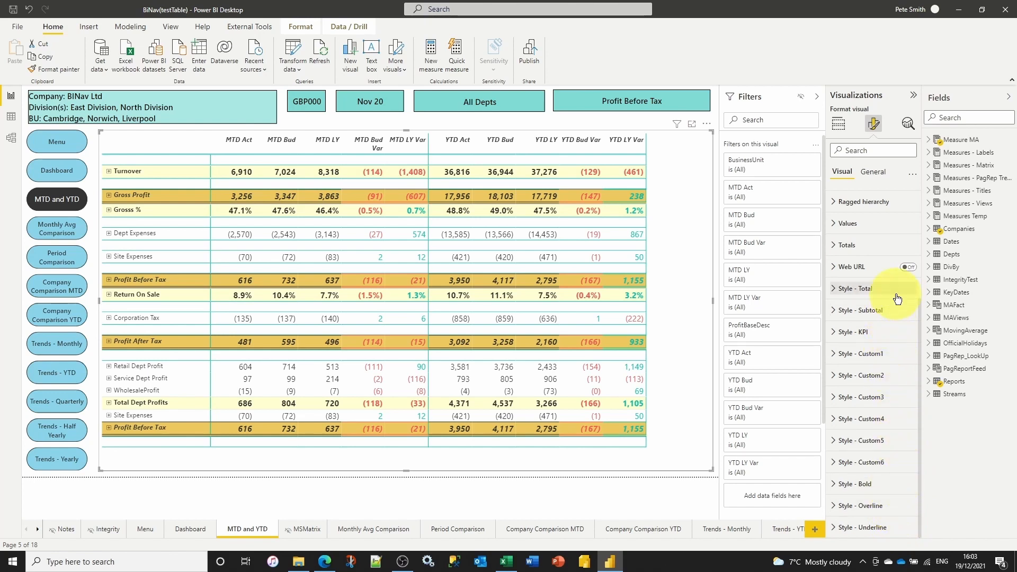
mouse_move(890, 497)
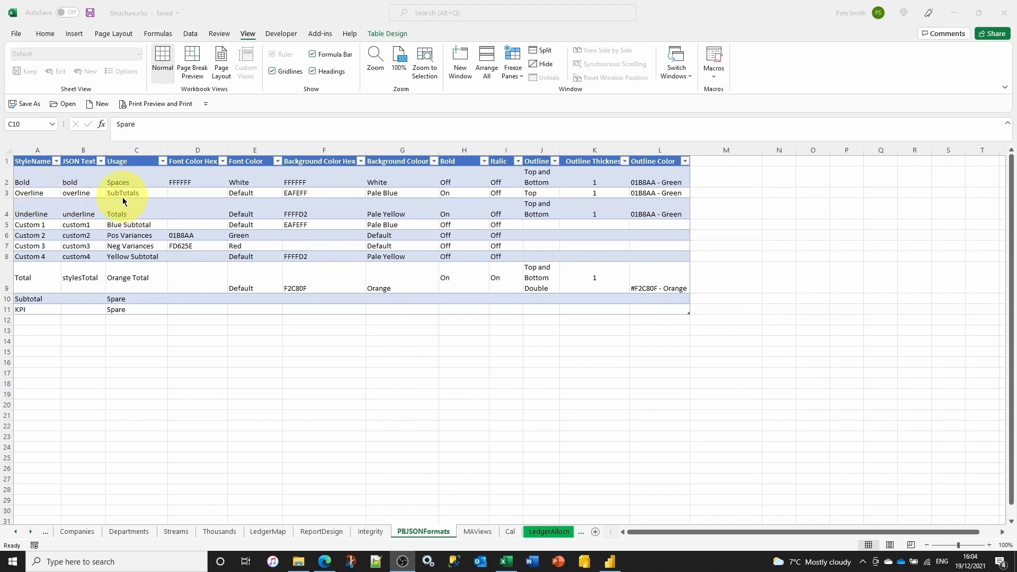
mouse_move(93, 202)
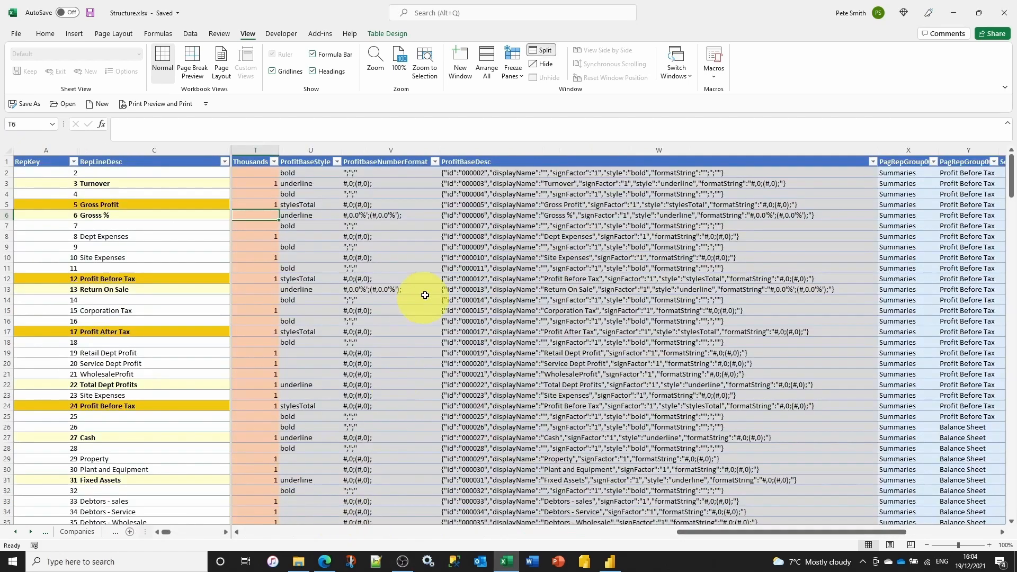
mouse_move(435, 277)
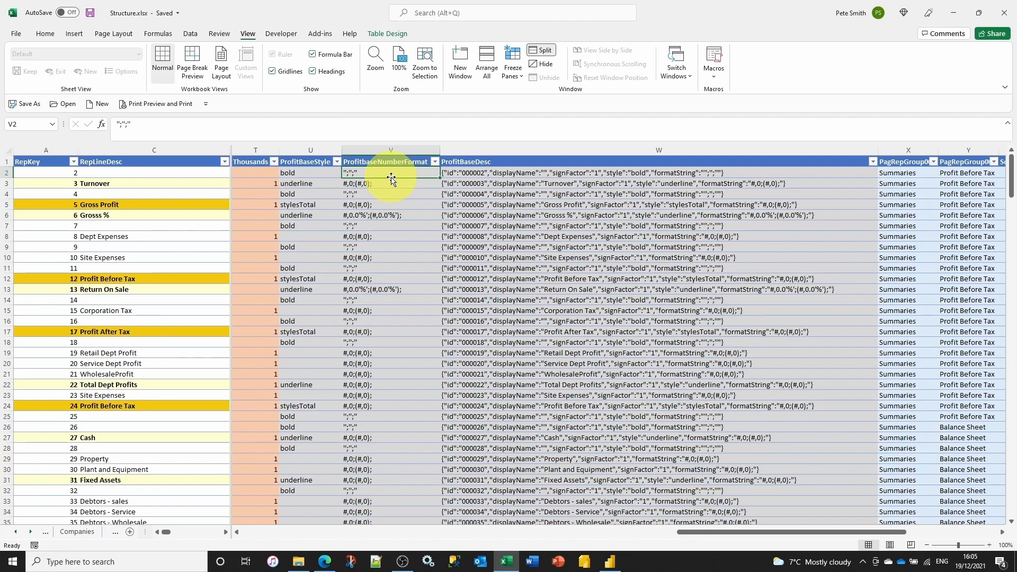
mouse_move(410, 180)
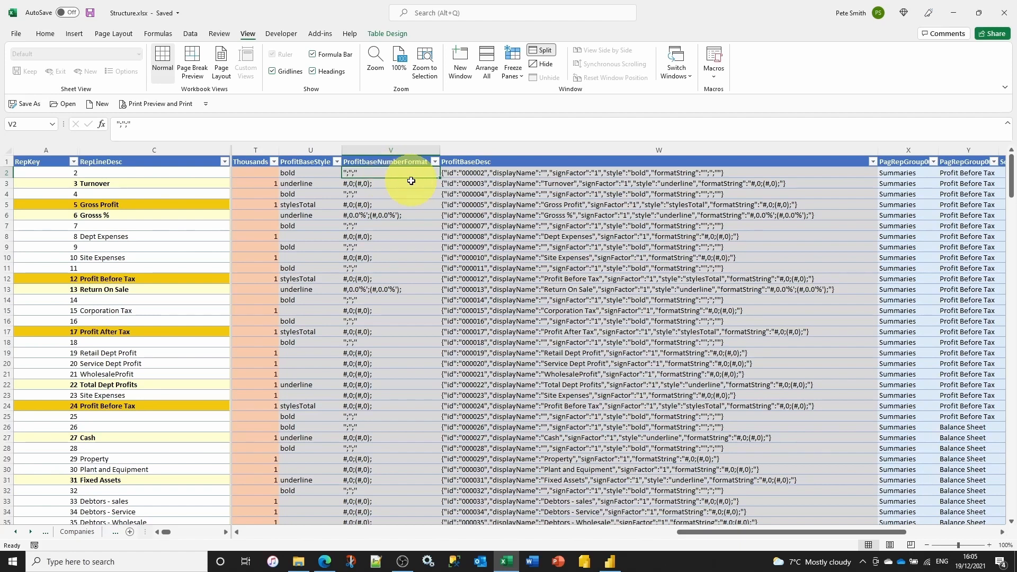